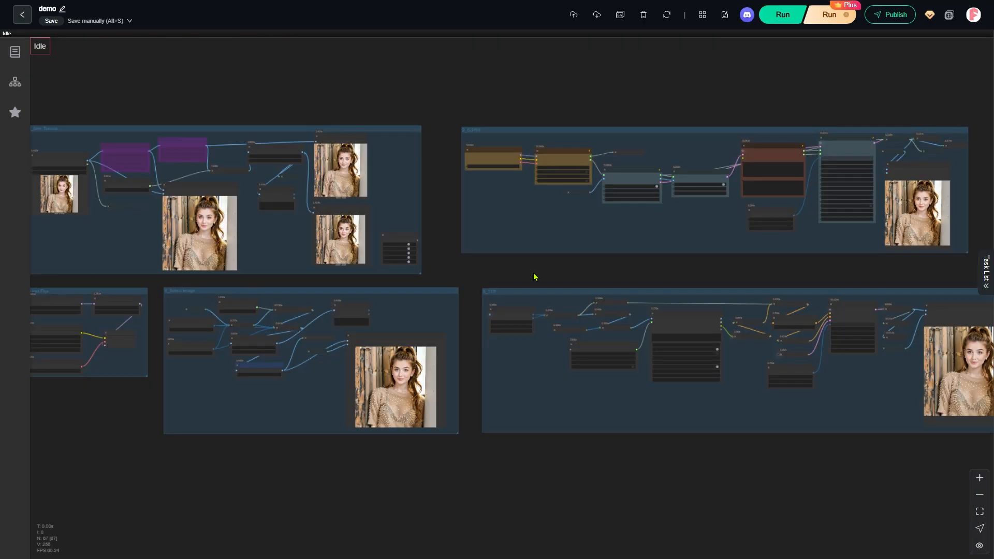
pyautogui.moveTo(812, 236)
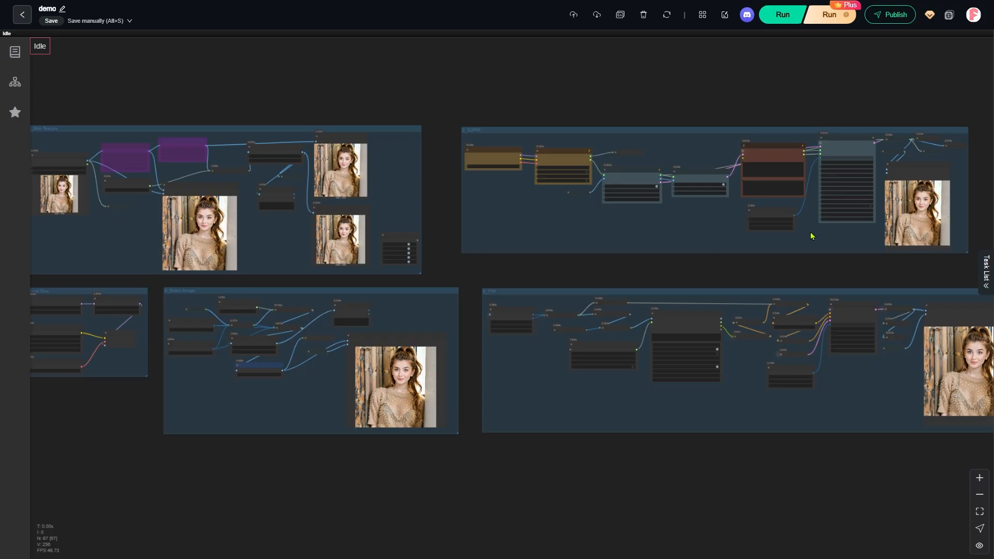
pyautogui.moveTo(406, 128)
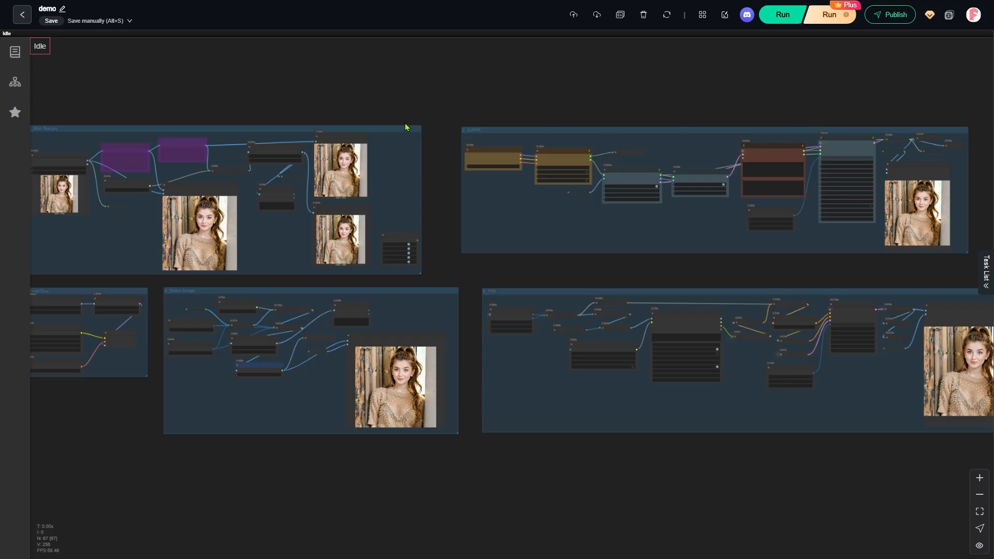
pyautogui.moveTo(528, 263)
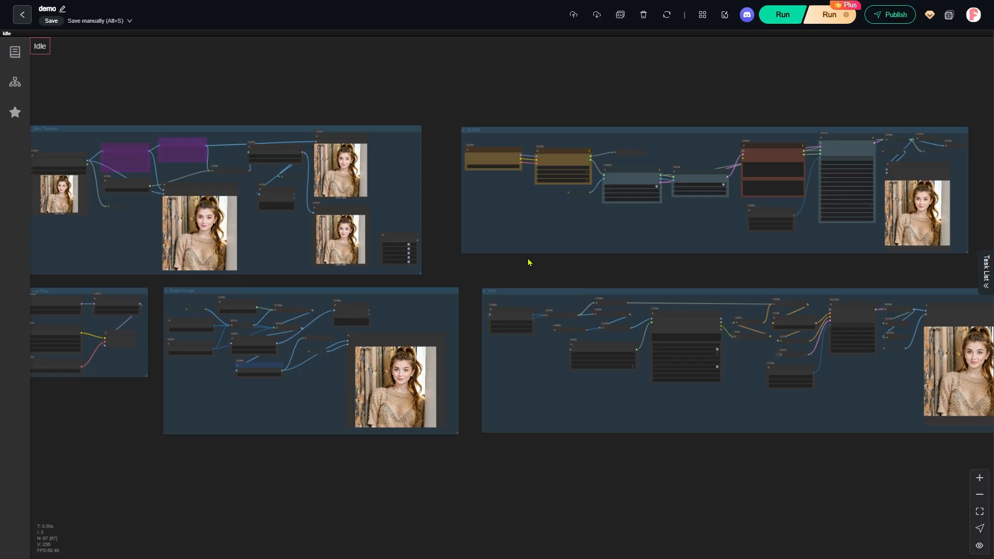
pyautogui.moveTo(152, 388)
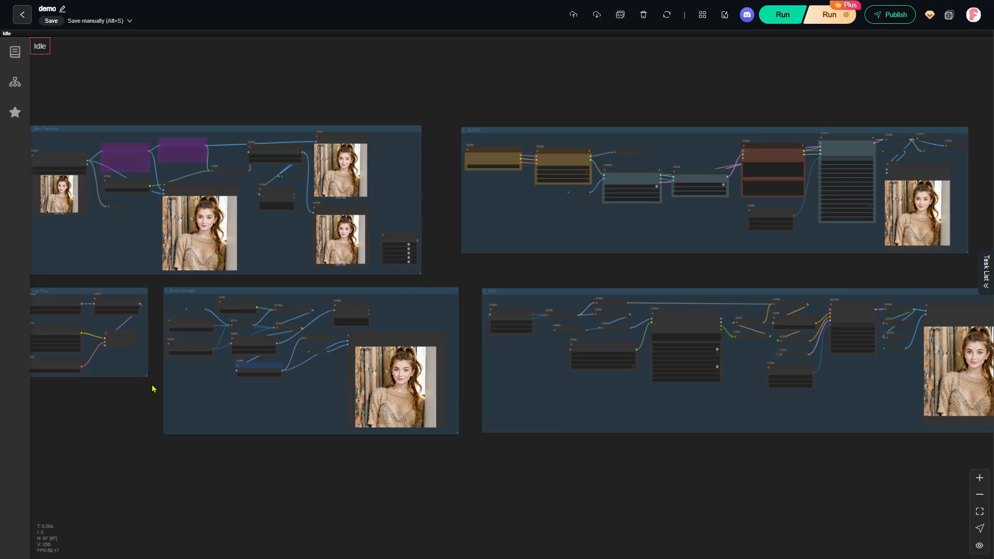
pyautogui.moveTo(472, 450)
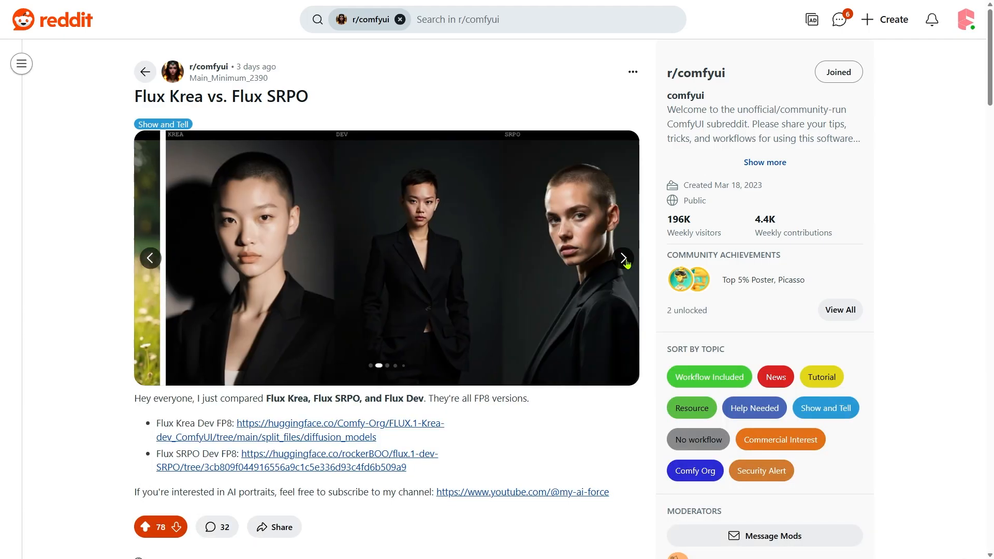
# Step: Advance the post's image carousel through the comparison images to the greenhouse portrait
pyautogui.click(622, 259)
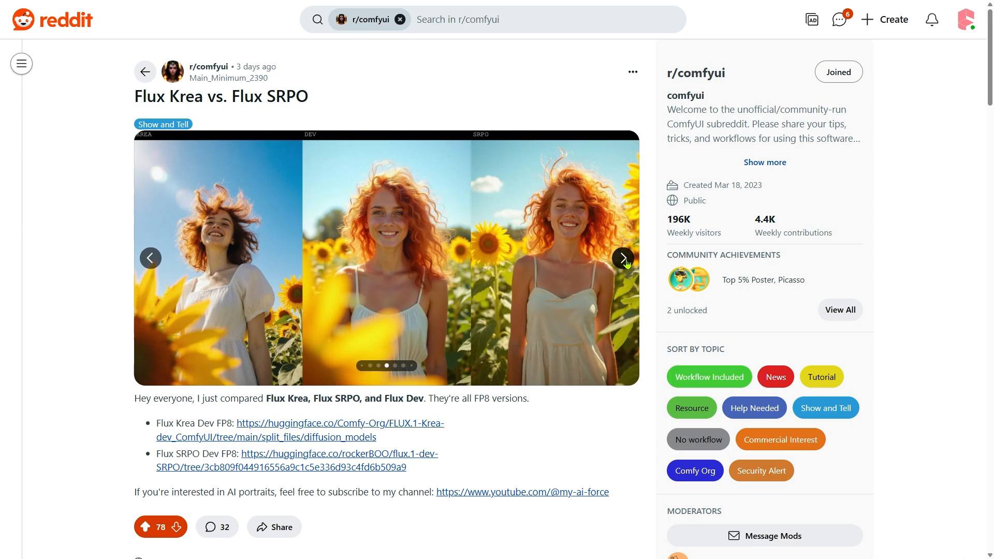
pyautogui.click(622, 258)
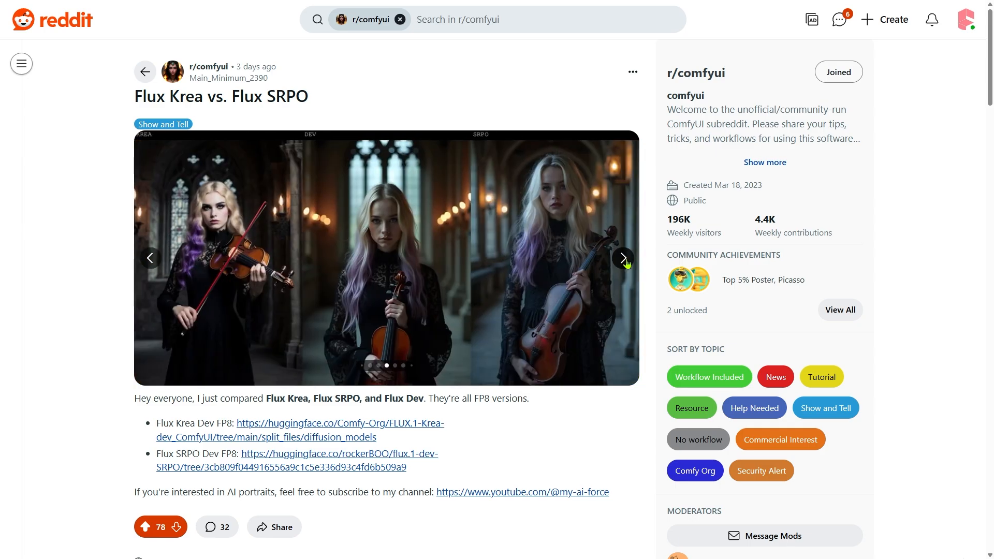
pyautogui.click(622, 259)
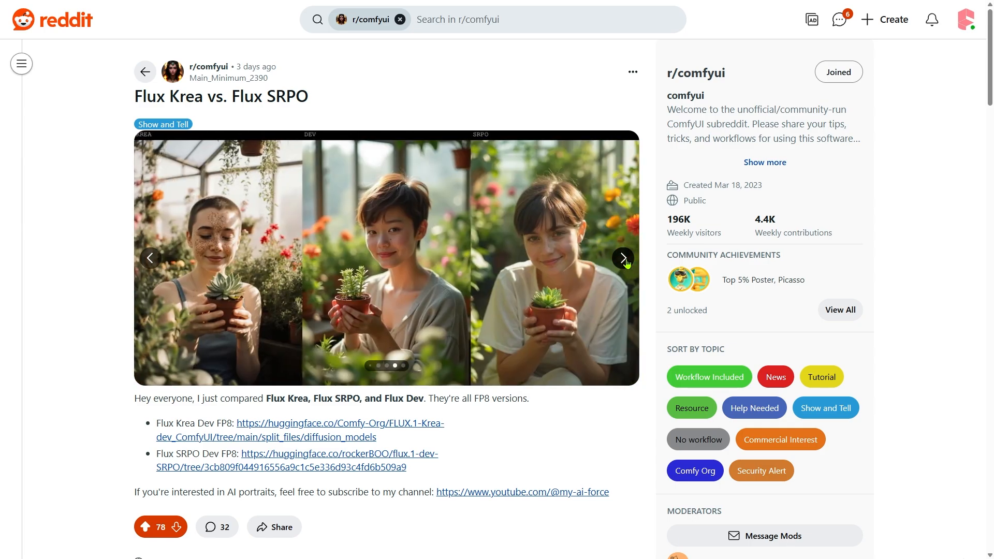
pyautogui.click(622, 258)
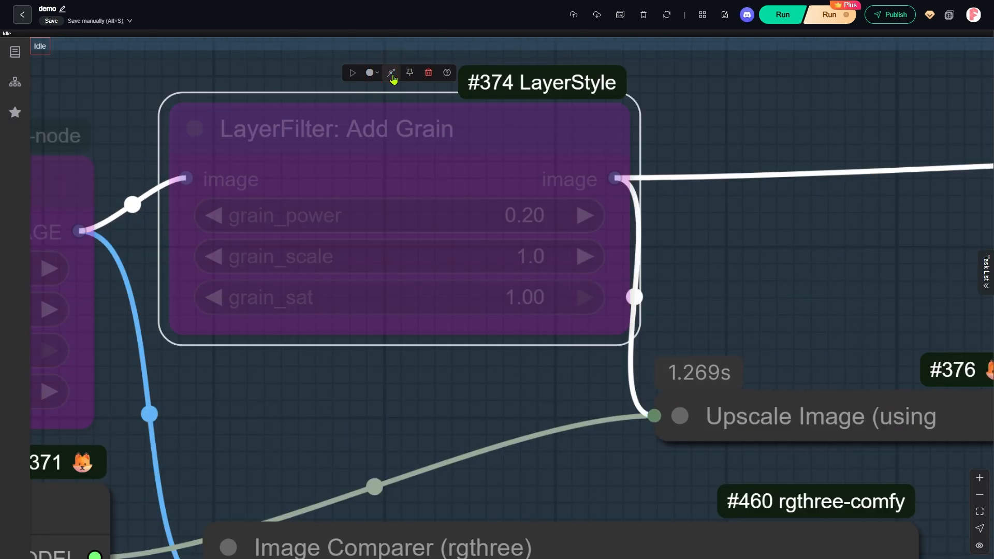
pyautogui.moveTo(371, 106)
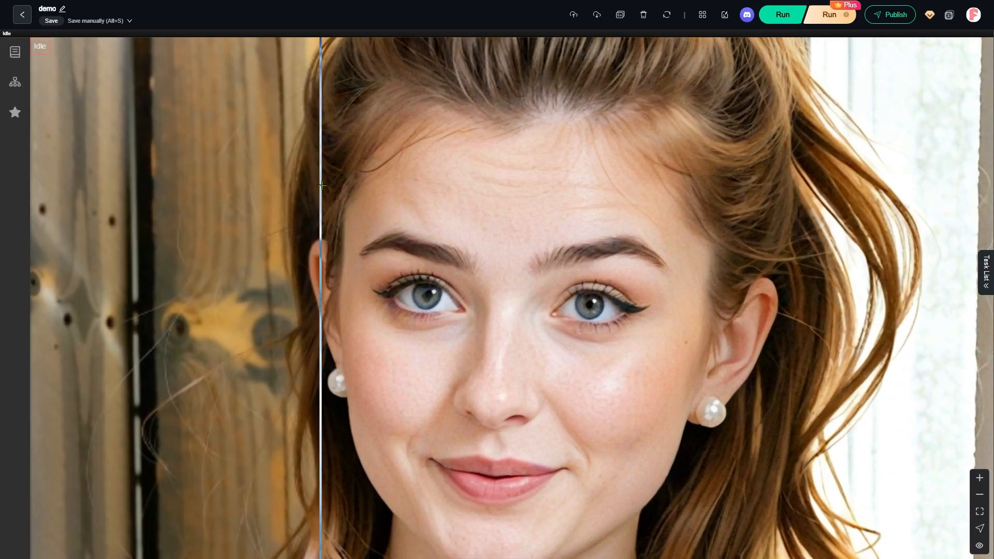
# Step: Slide the Image Comparer split across the portrait to reveal upscaled skin detail
pyautogui.moveTo(321, 185); pyautogui.dragTo(194, 266)
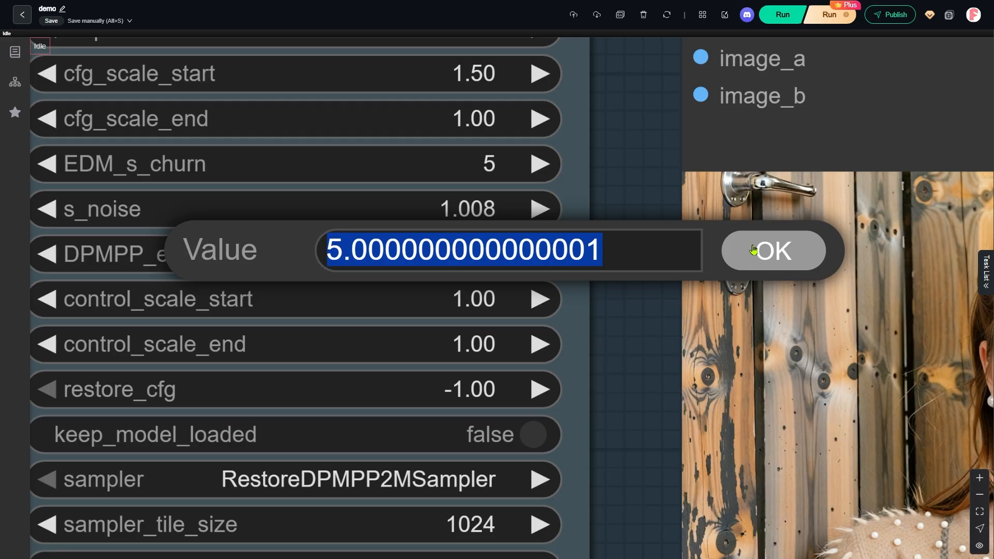
# Step: Confirm DPMPP_eta at 5 and keep the RestoreDPMPP2MSampler sampler unchanged
pyautogui.click(772, 251)
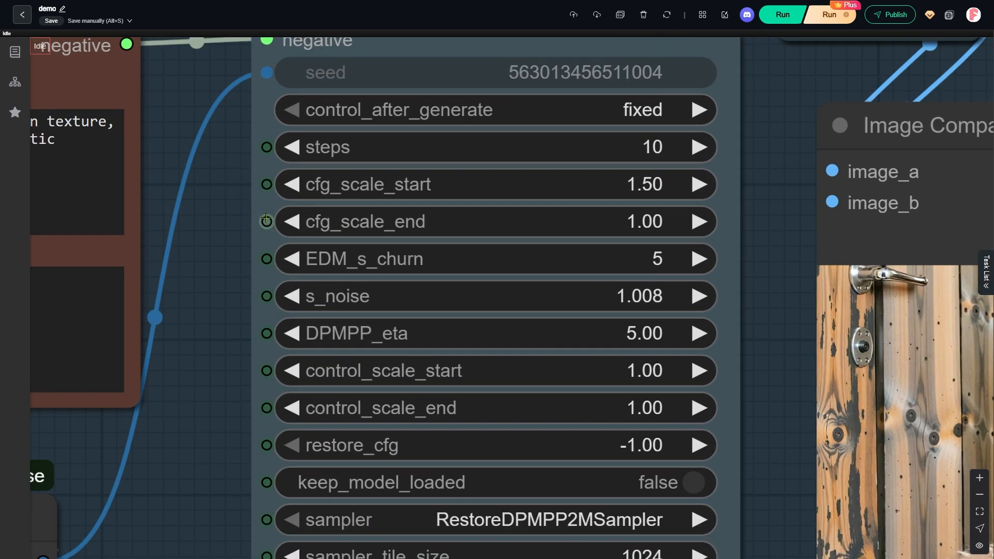
pyautogui.moveTo(267, 296)
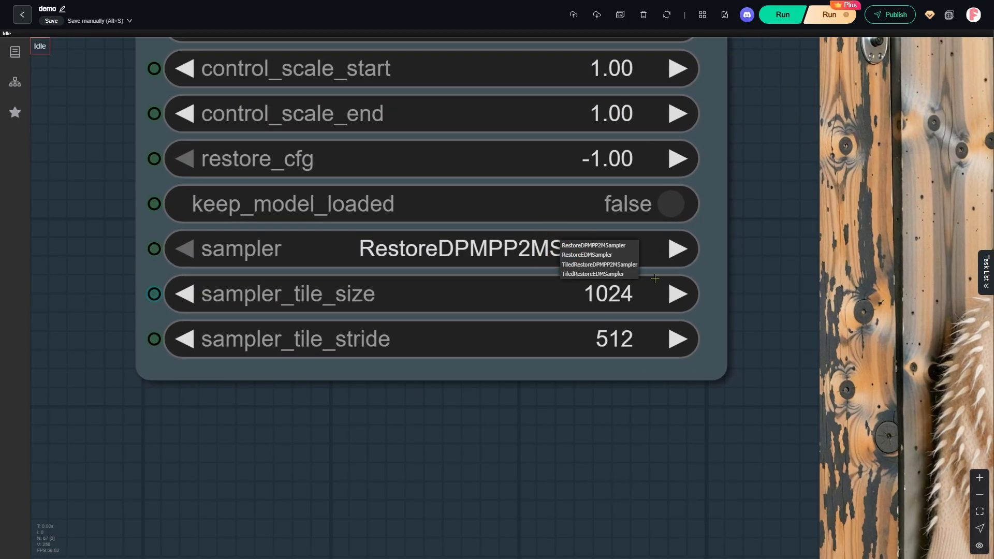
pyautogui.click(589, 255)
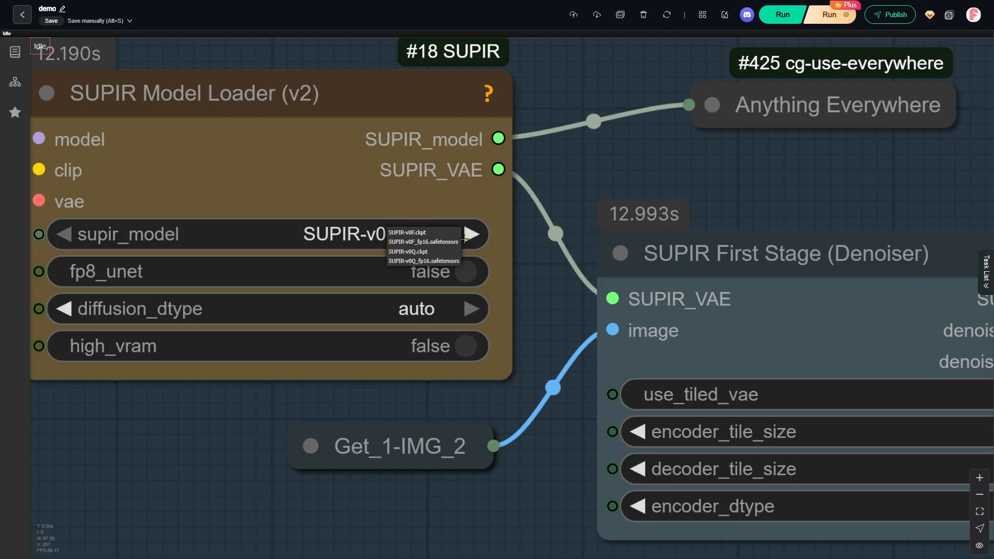
# Step: Choose SUPIR-v0F.ckpt, reveal the upscaled face in the comparer, and move to the 5_TTP group
pyautogui.click(408, 232)
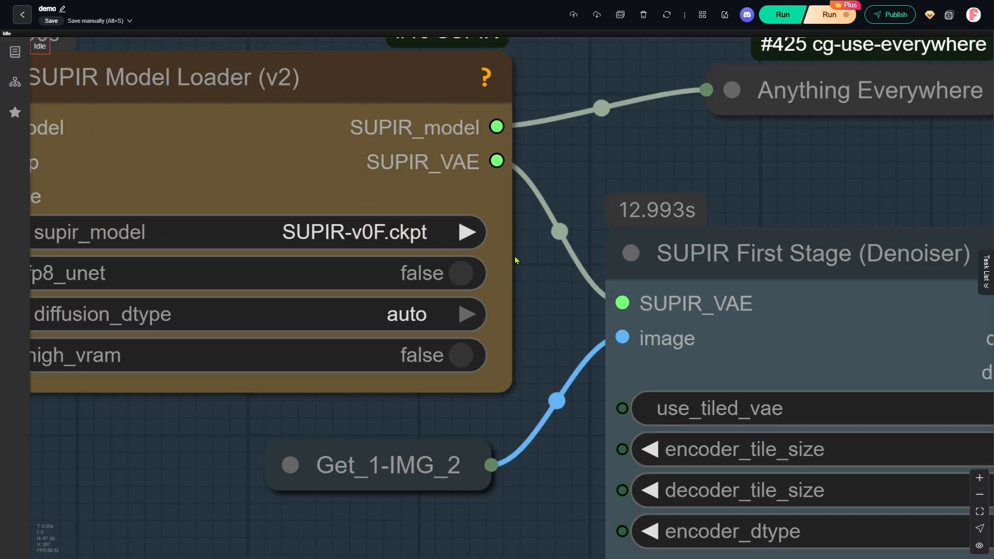
pyautogui.moveTo(508, 259)
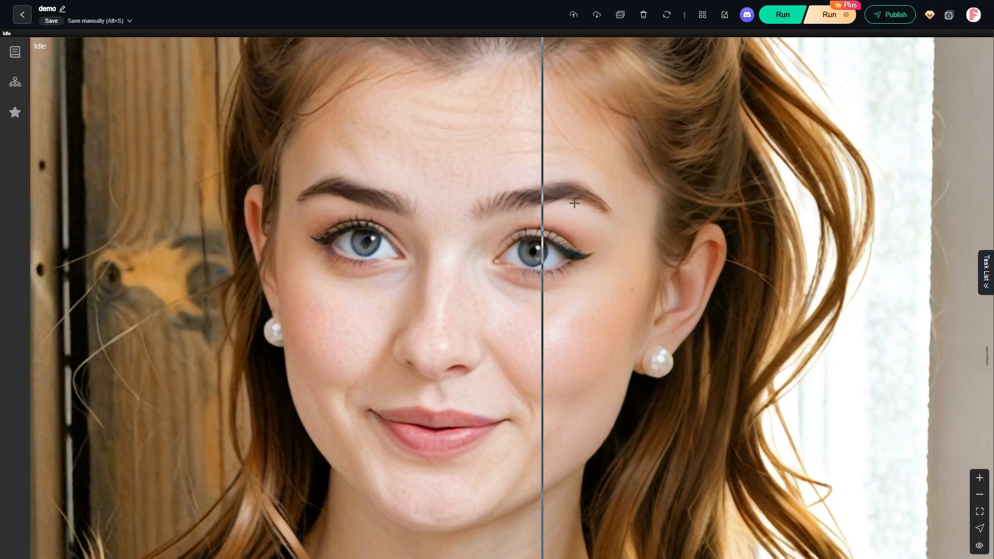
pyautogui.moveTo(542, 254); pyautogui.dragTo(89, 254)
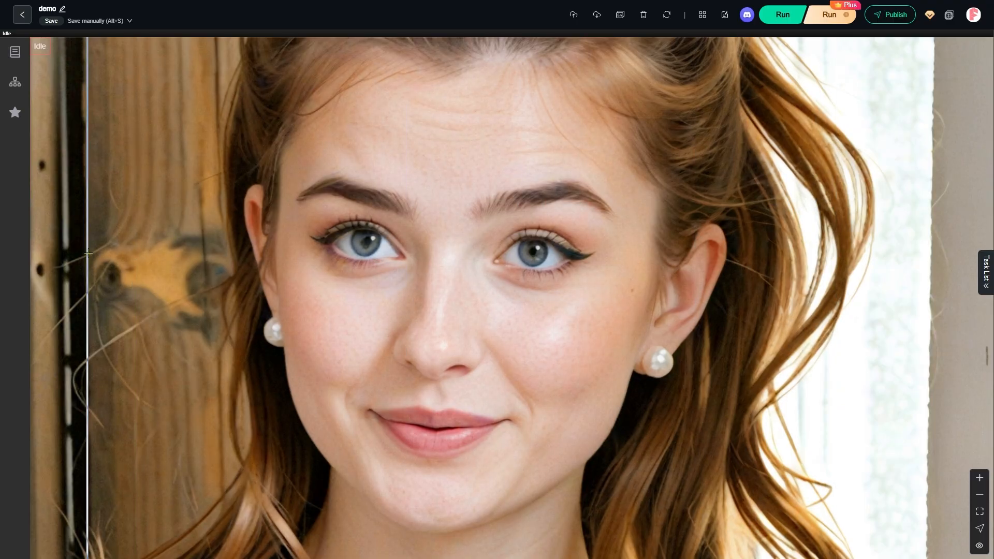
pyautogui.scroll(-3)
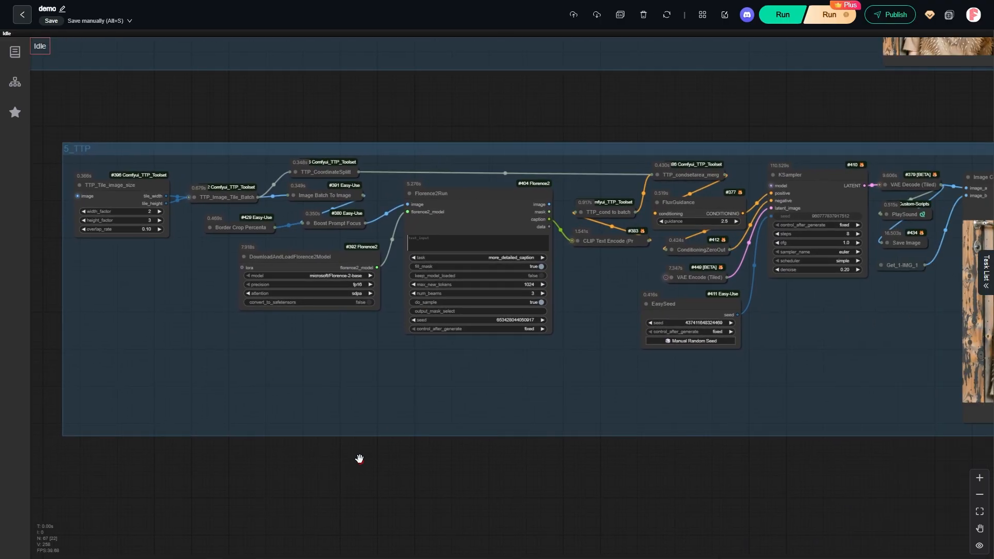
pyautogui.moveTo(385, 370)
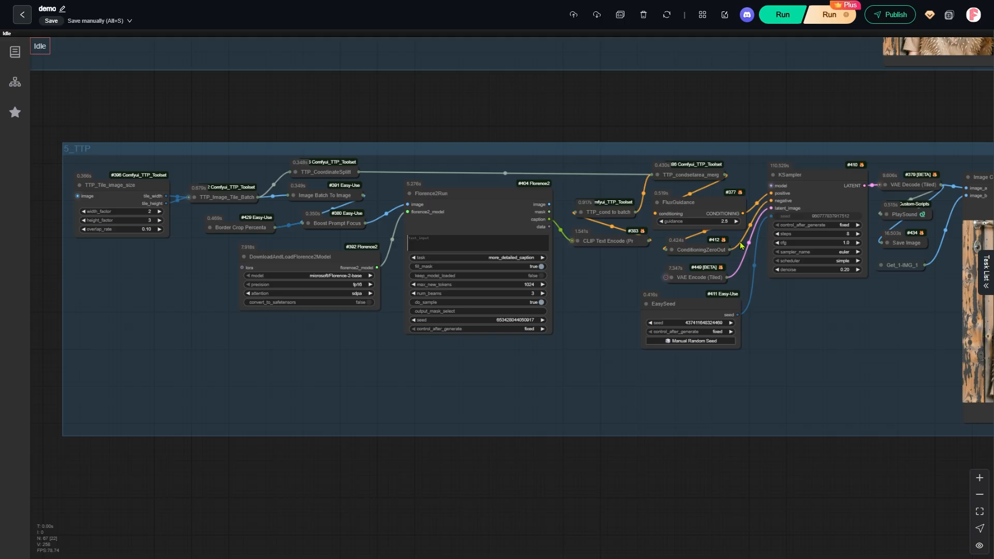
pyautogui.moveTo(704, 296)
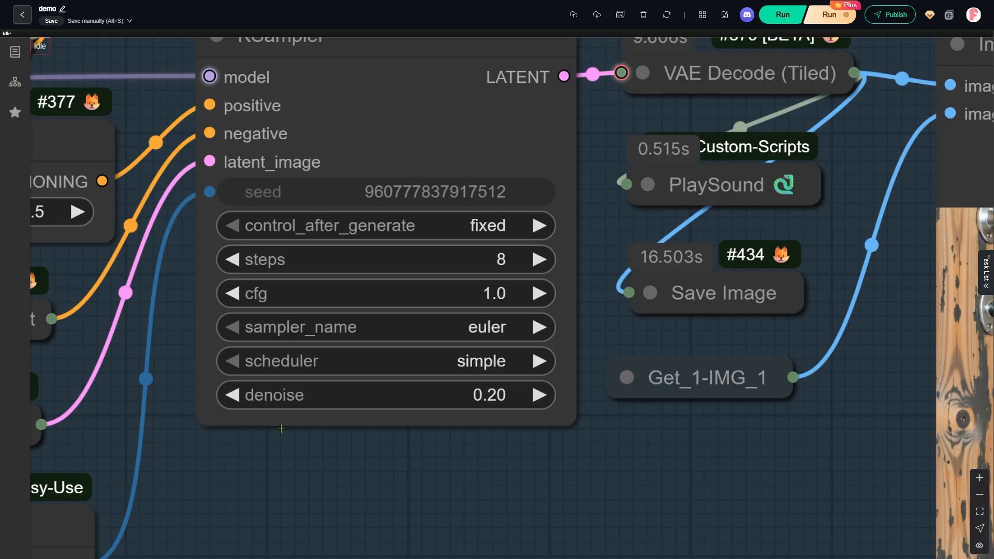
pyautogui.moveTo(309, 456)
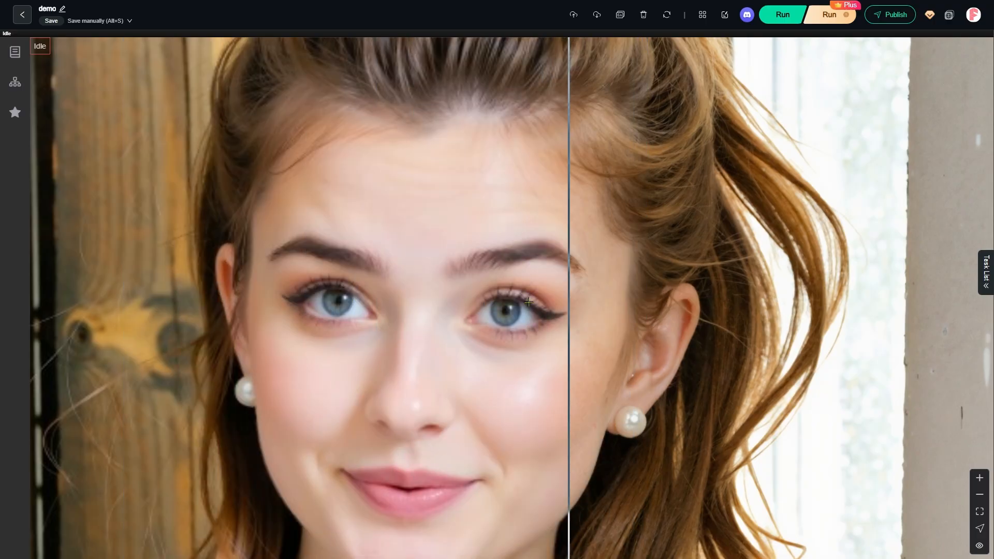
# Step: Slide the final comparer split far left to reveal the refined face against the original
pyautogui.moveTo(570, 301); pyautogui.dragTo(95, 277)
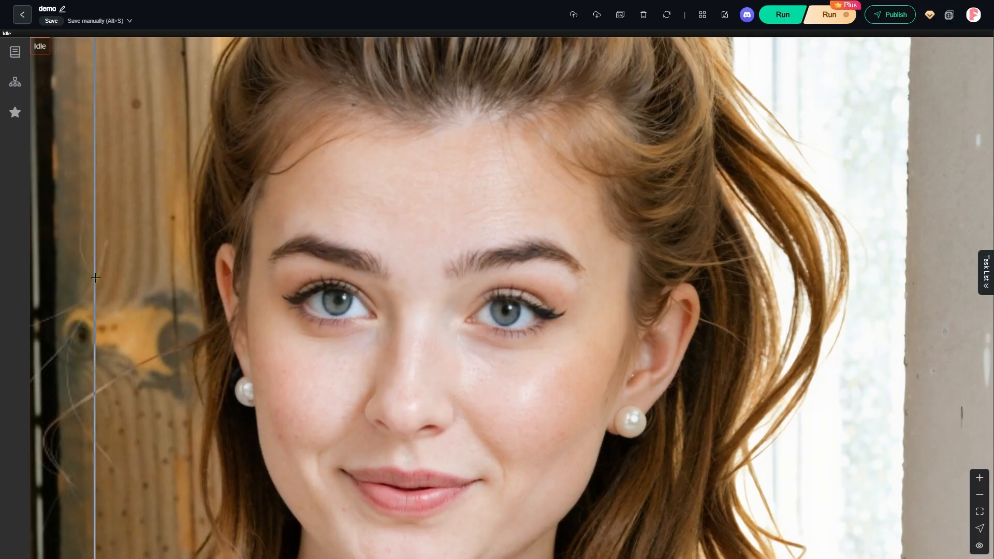